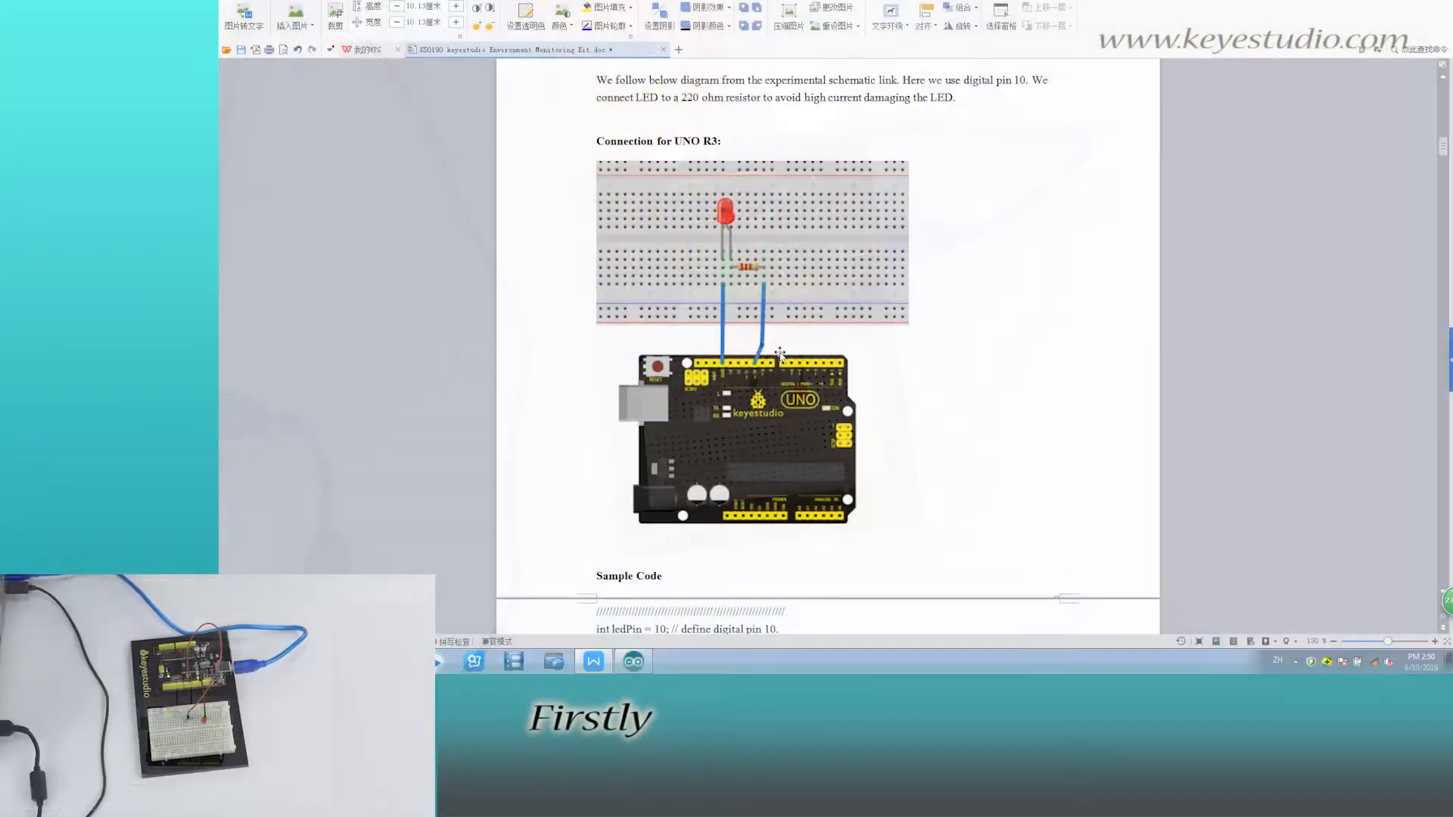
# - Scroll to the Sample Code section and select the blink code through its closing brace
pyautogui.scroll(-3)
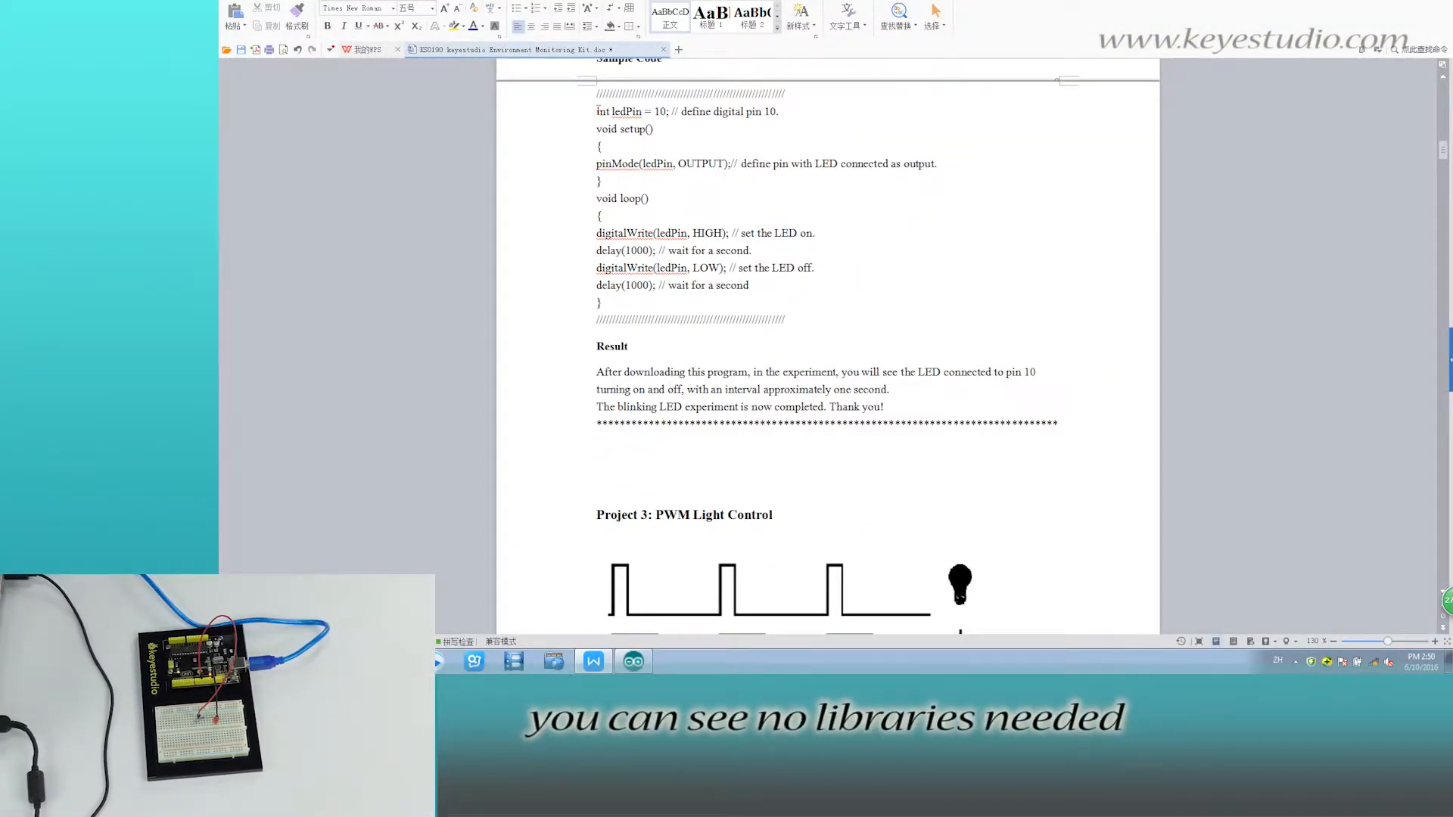
pyautogui.moveTo(597, 112); pyautogui.dragTo(816, 269)
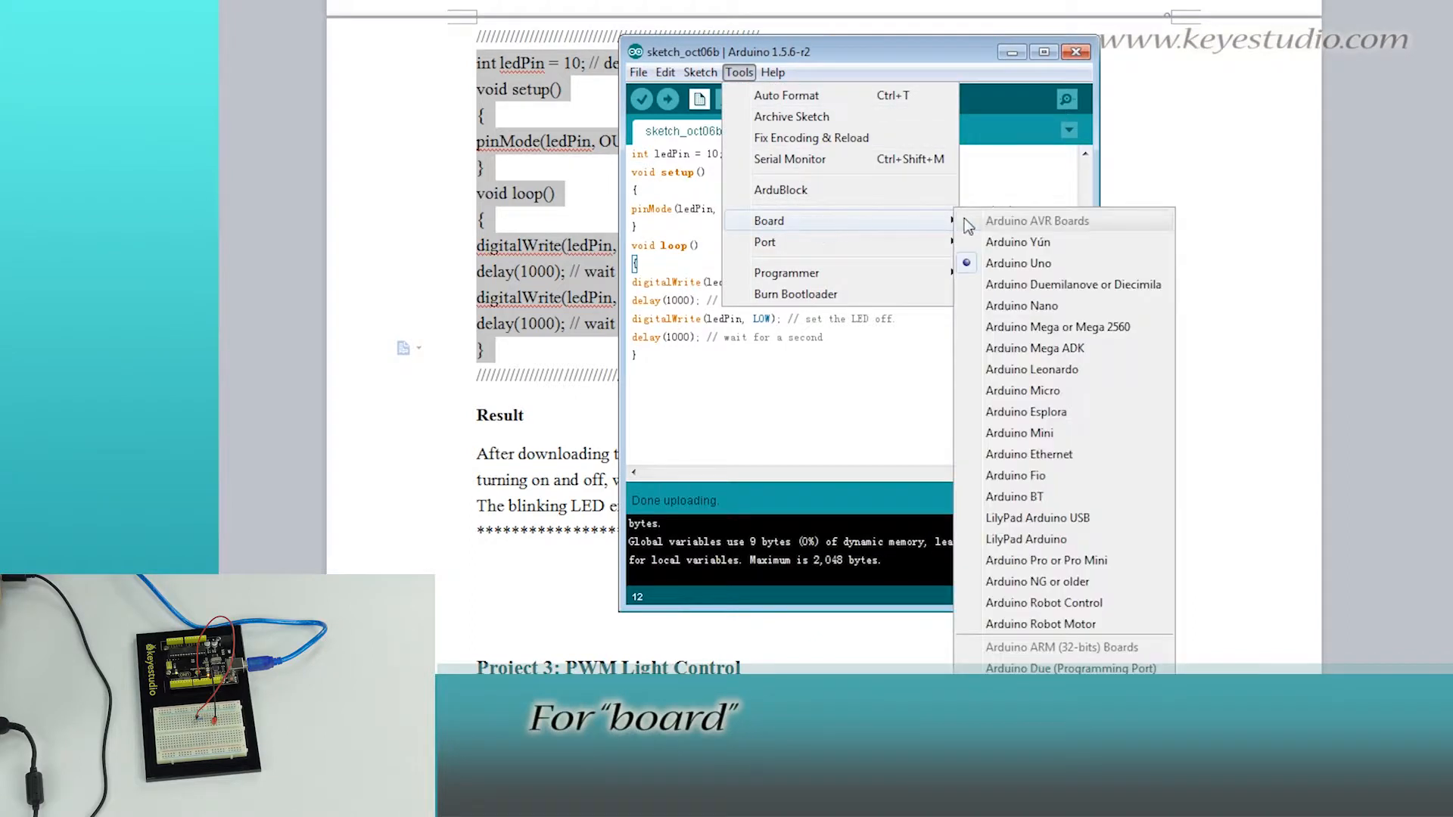
pyautogui.moveTo(765, 242)
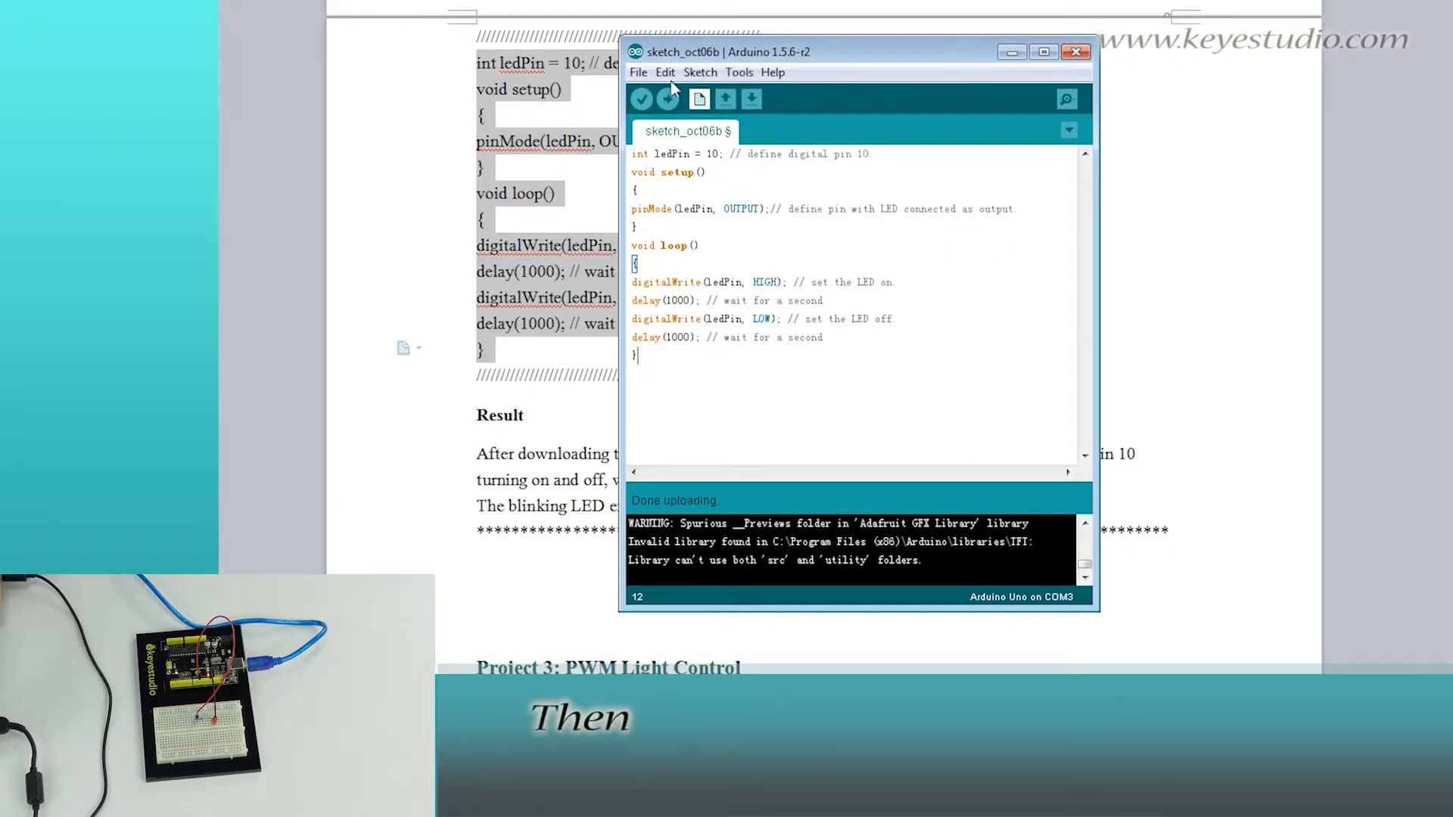
# - Verify the blink sketch, then upload it to the Arduino Uno
pyautogui.click(642, 99)
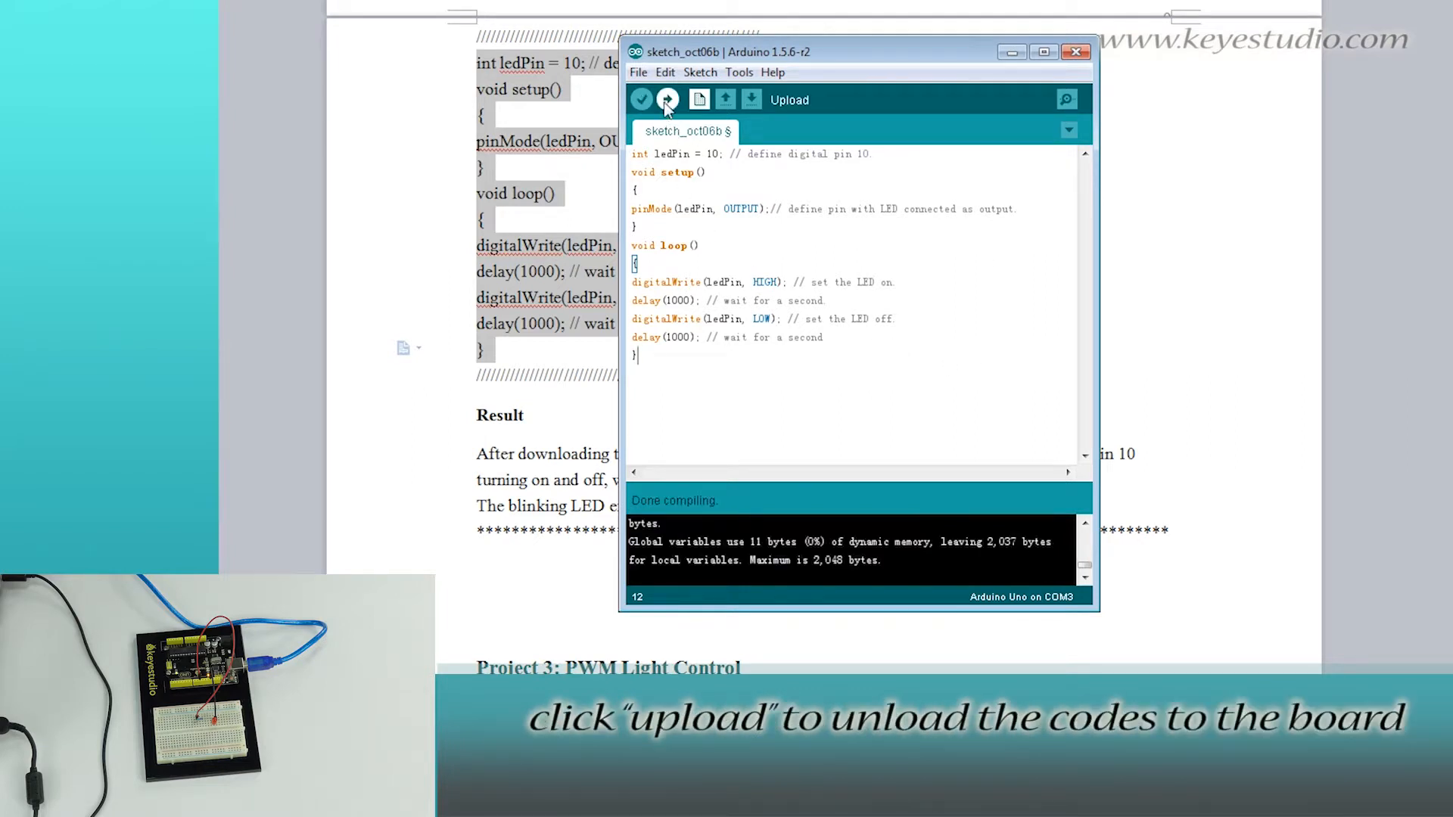
pyautogui.click(667, 100)
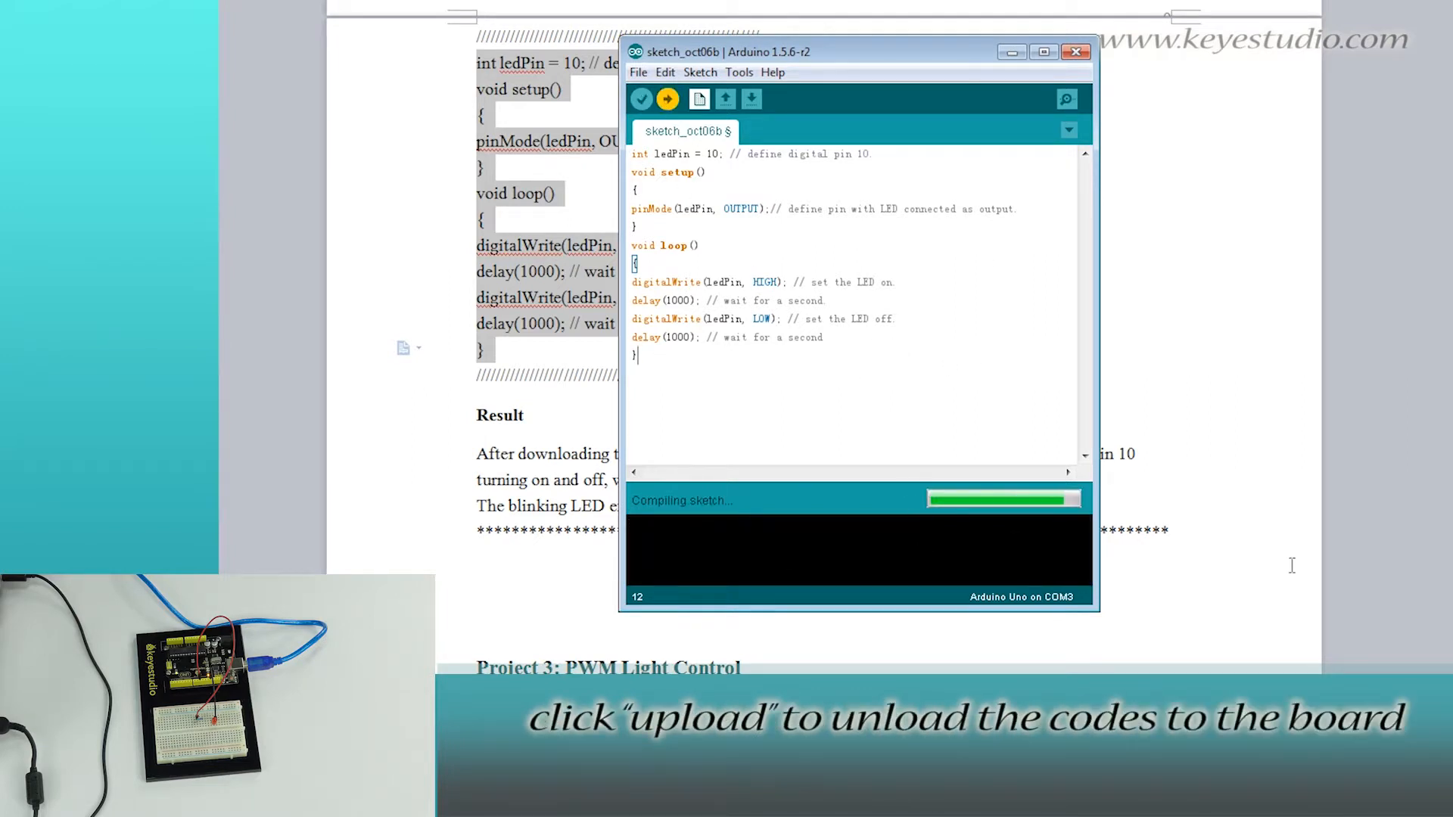